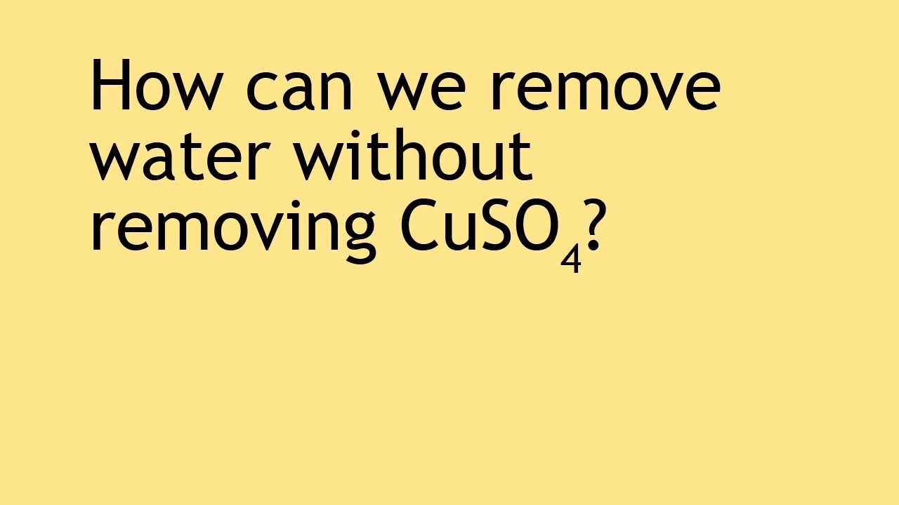
# - Pause the lesson at the CuSO4 water-removal question, then resume playback
pyautogui.click(450, 379)
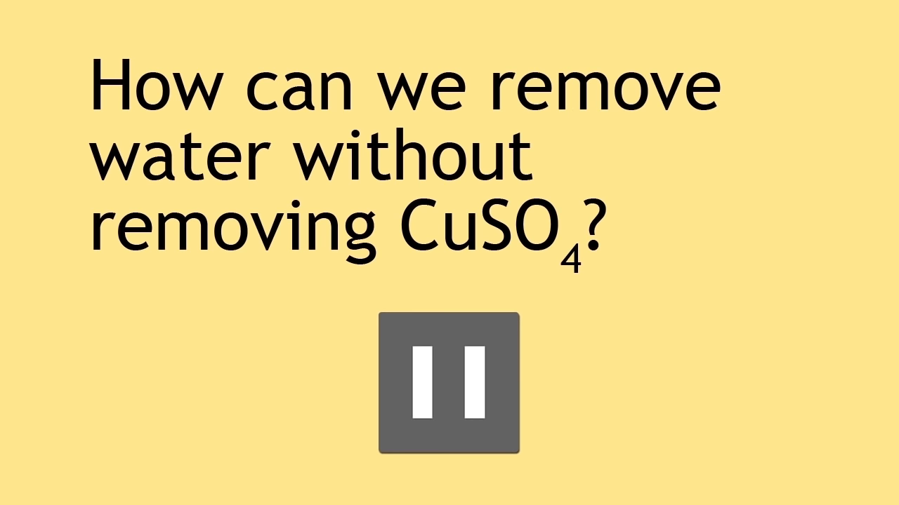
pyautogui.click(449, 381)
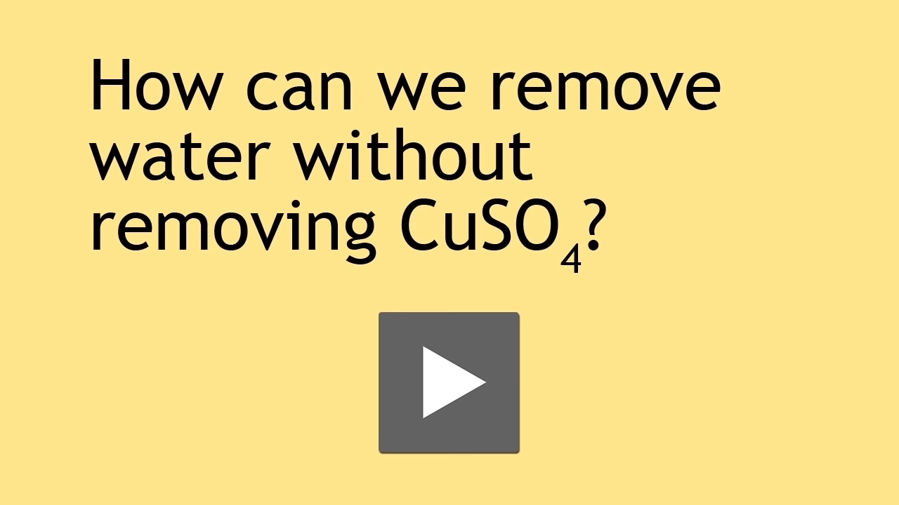
# - Play the lesson through to the Phenolphthalein colour-change question
pyautogui.click(449, 386)
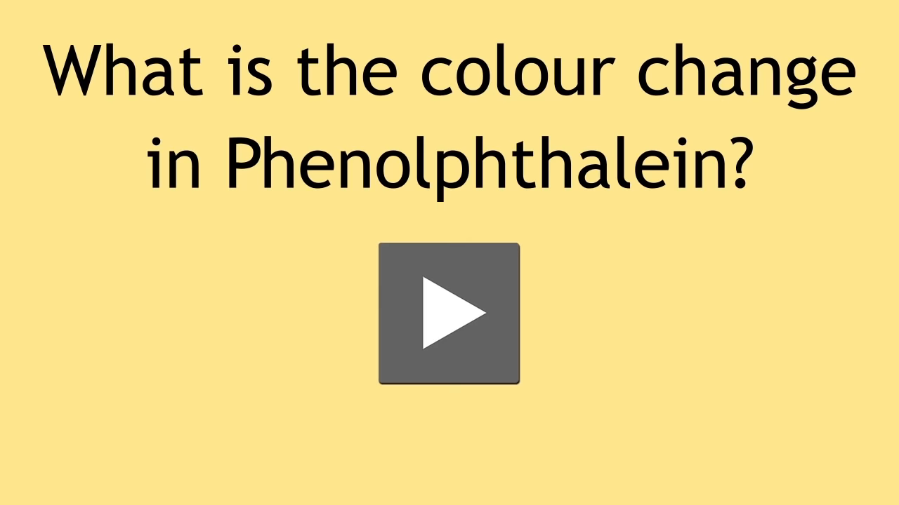
# - Resume past the Phenolphthalein question and keep playing at the lined notebook scene
pyautogui.click(449, 318)
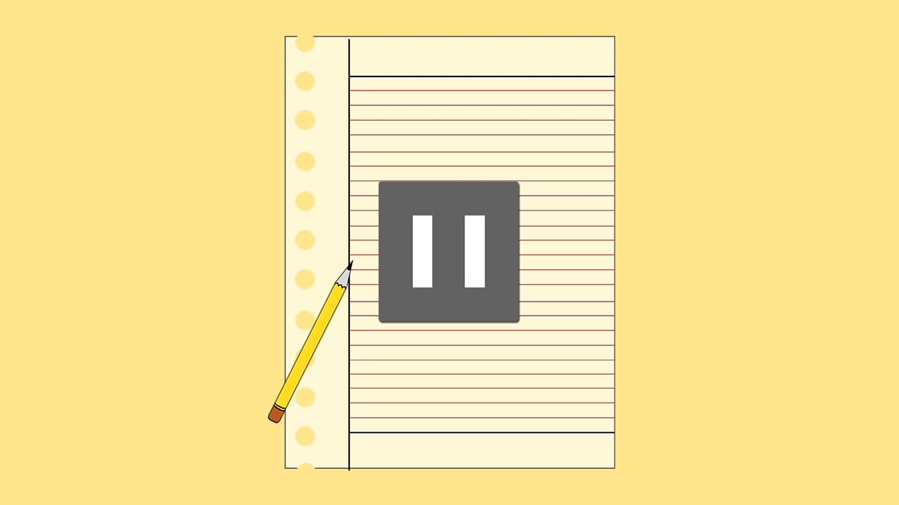
pyautogui.click(449, 252)
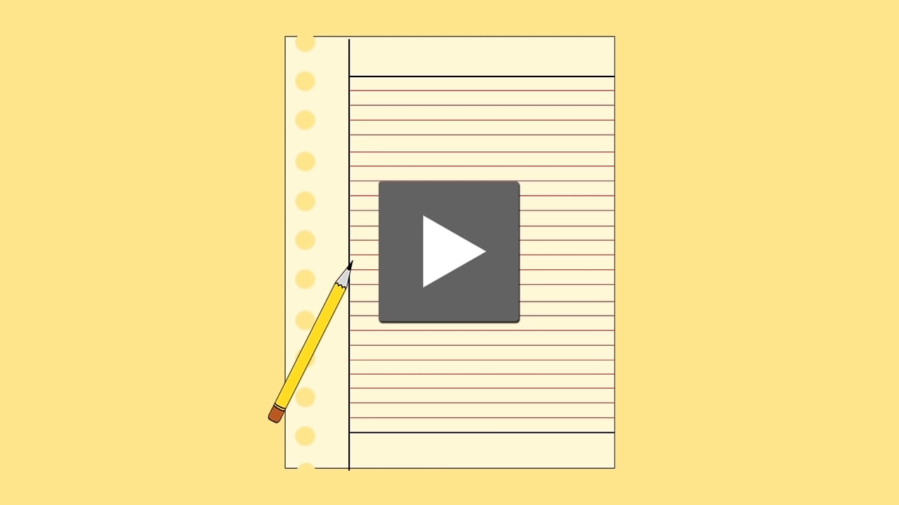
pyautogui.click(448, 252)
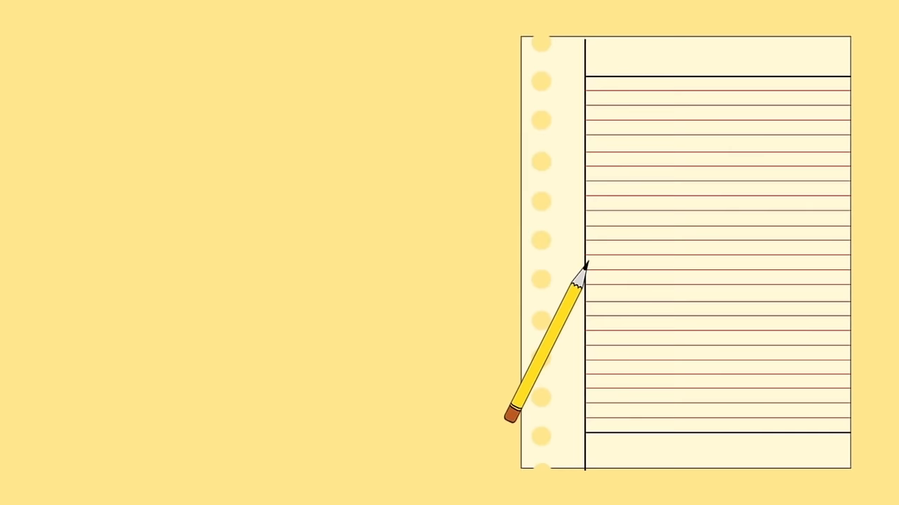